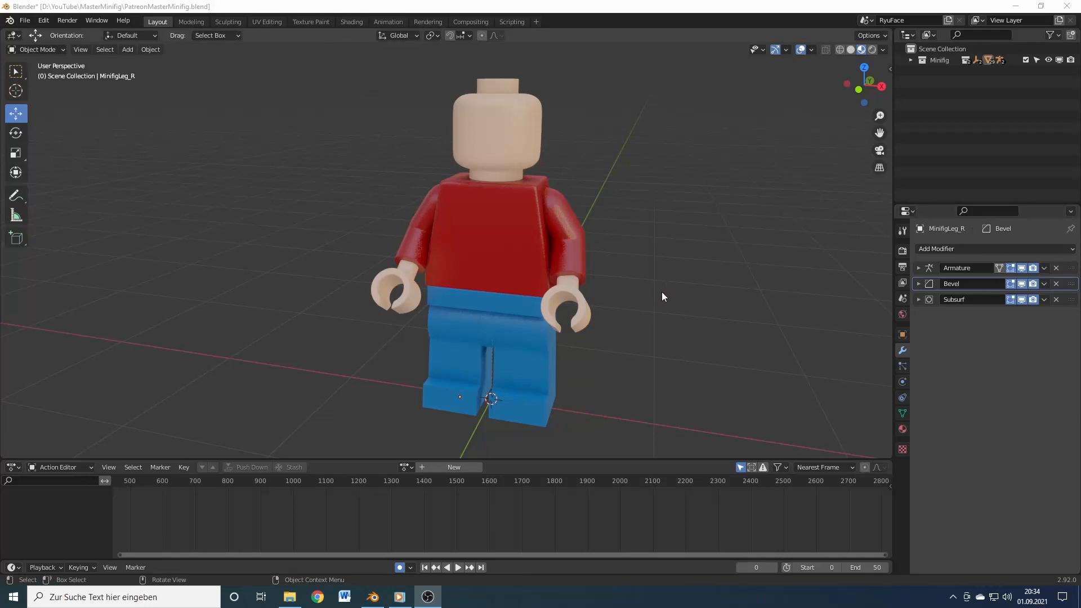
- Orbit the Superman minifig, then export it as Collada (.dae) to Superman.zip
drag(662, 297, 706, 354)
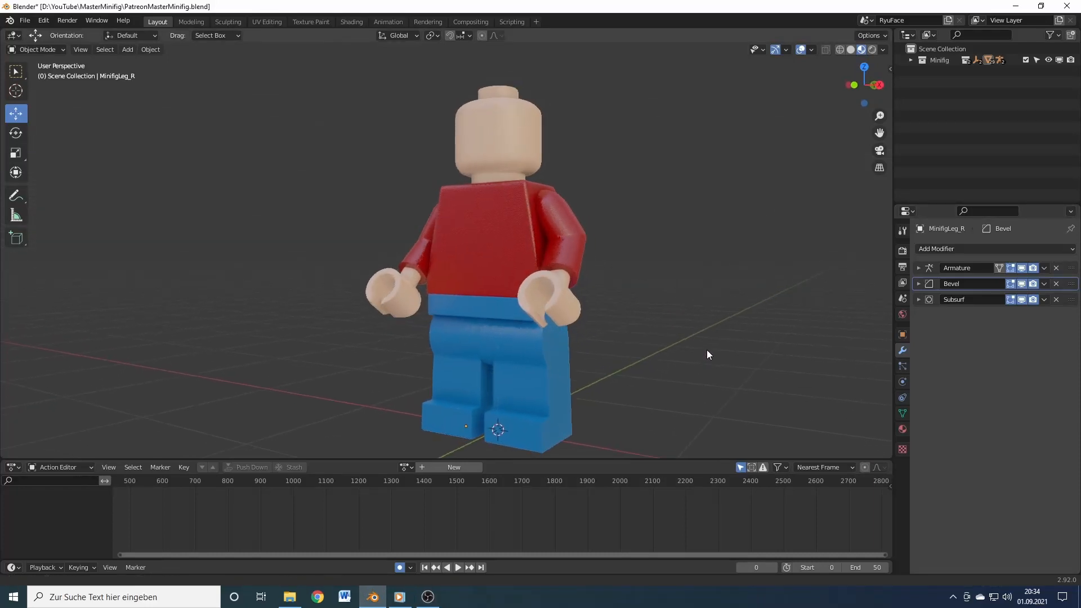
drag(707, 354, 538, 337)
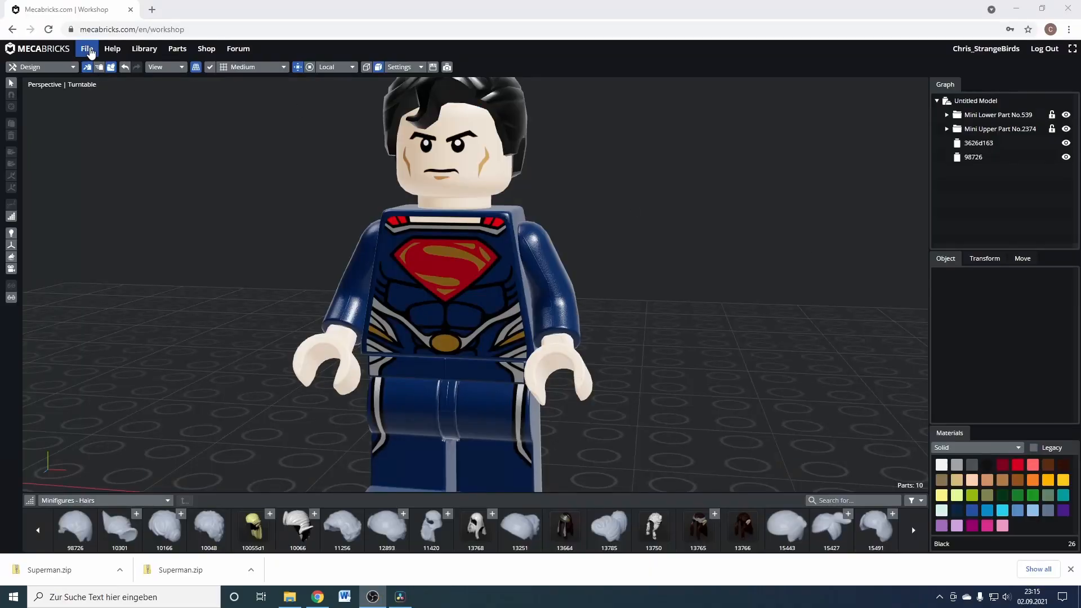
click(86, 48)
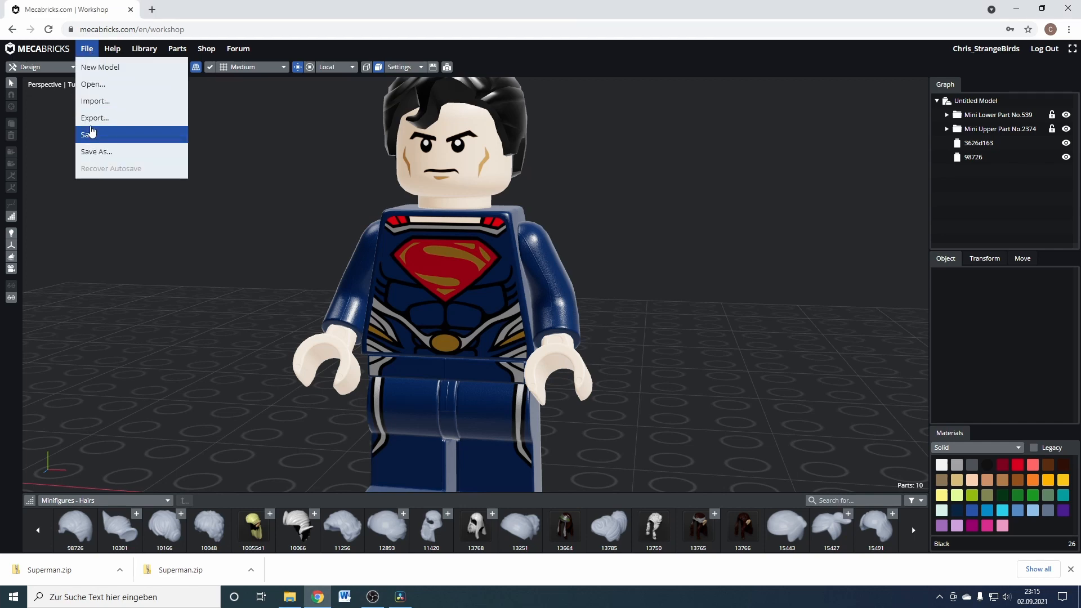
click(94, 118)
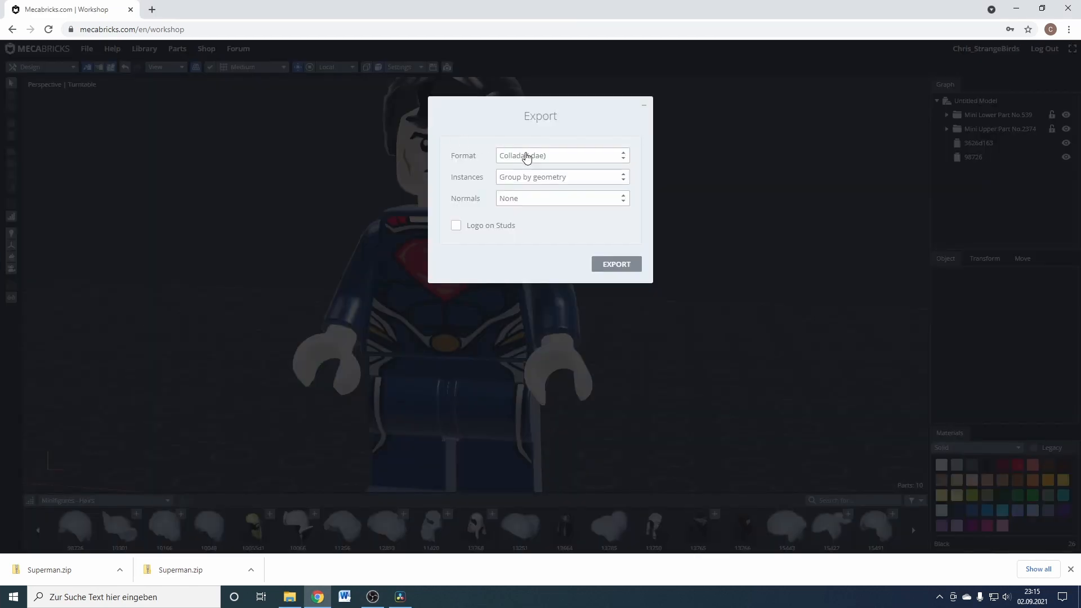
click(616, 264)
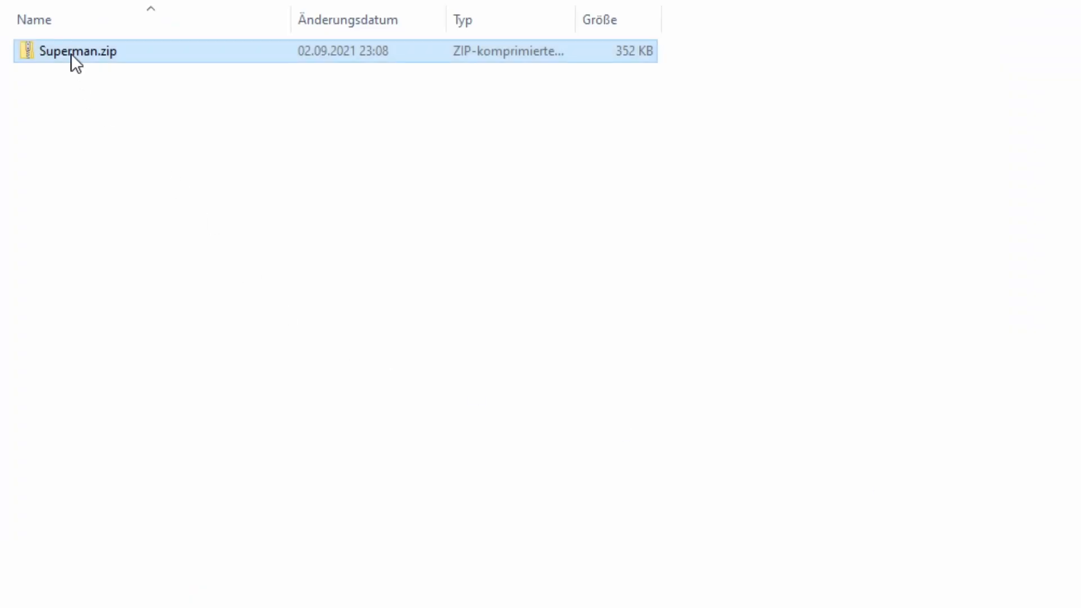
- Open Superman.zip and its color folder of texture images
double_click(73, 55)
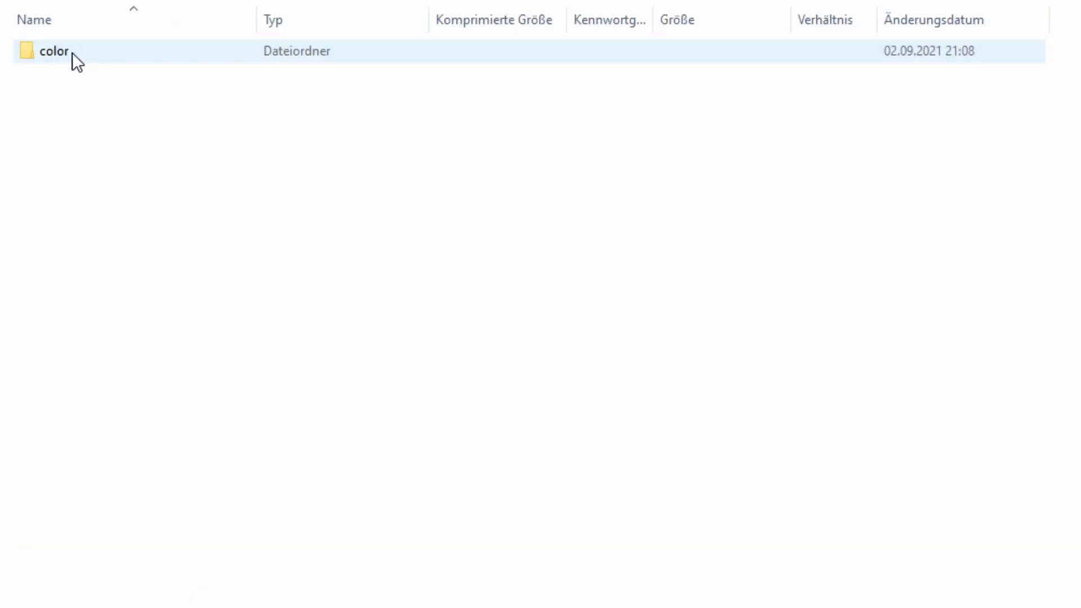
double_click(52, 51)
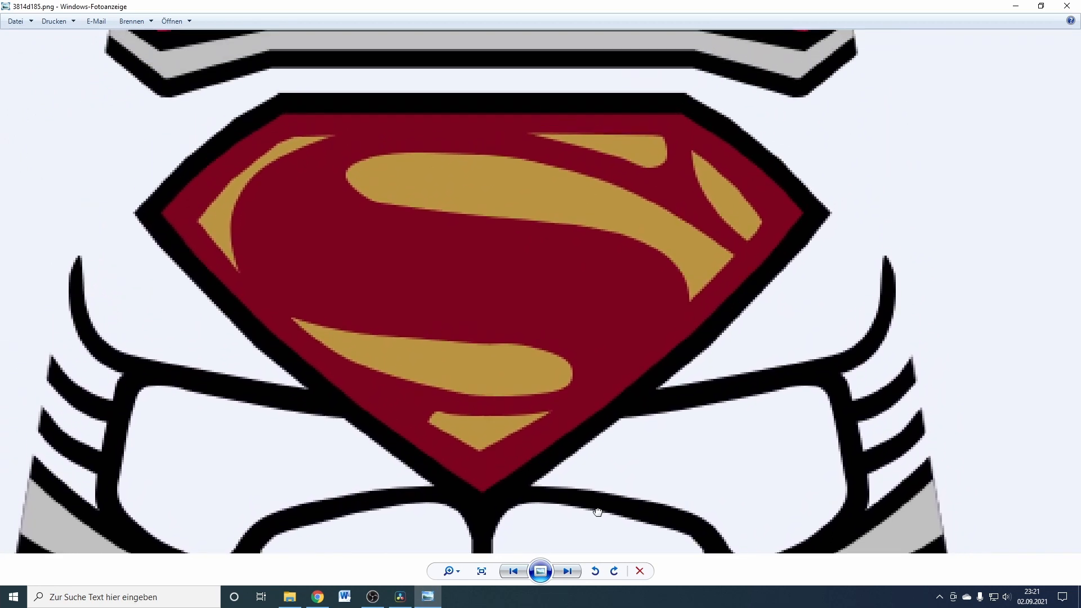
- View the 3814d185.png chest emblem texture in Windows Photo Viewer
click(568, 571)
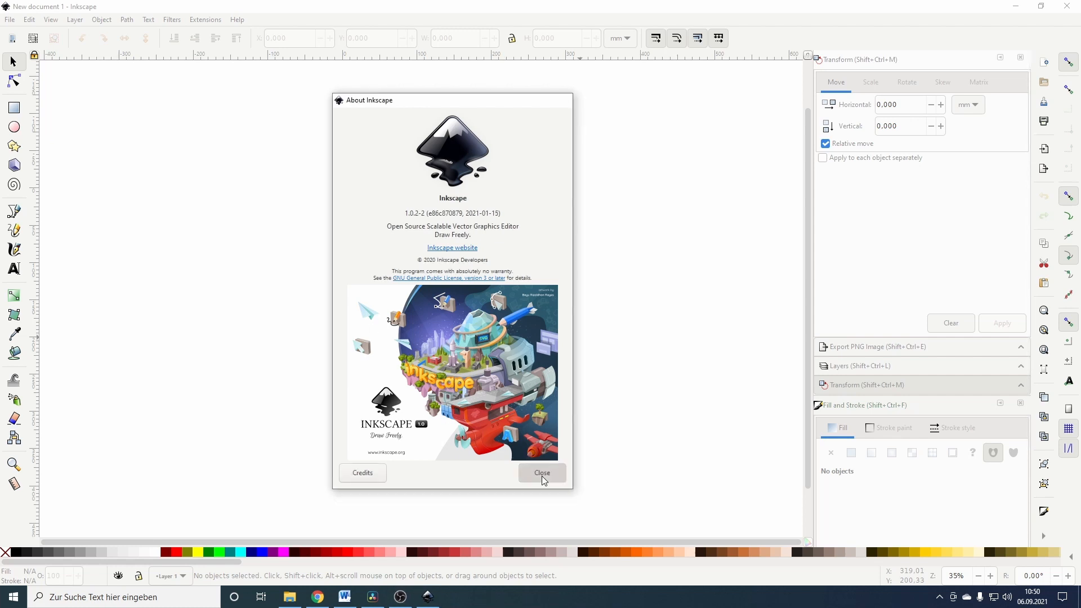
- Dismiss the Inkscape 1.0.2 About window
click(8, 18)
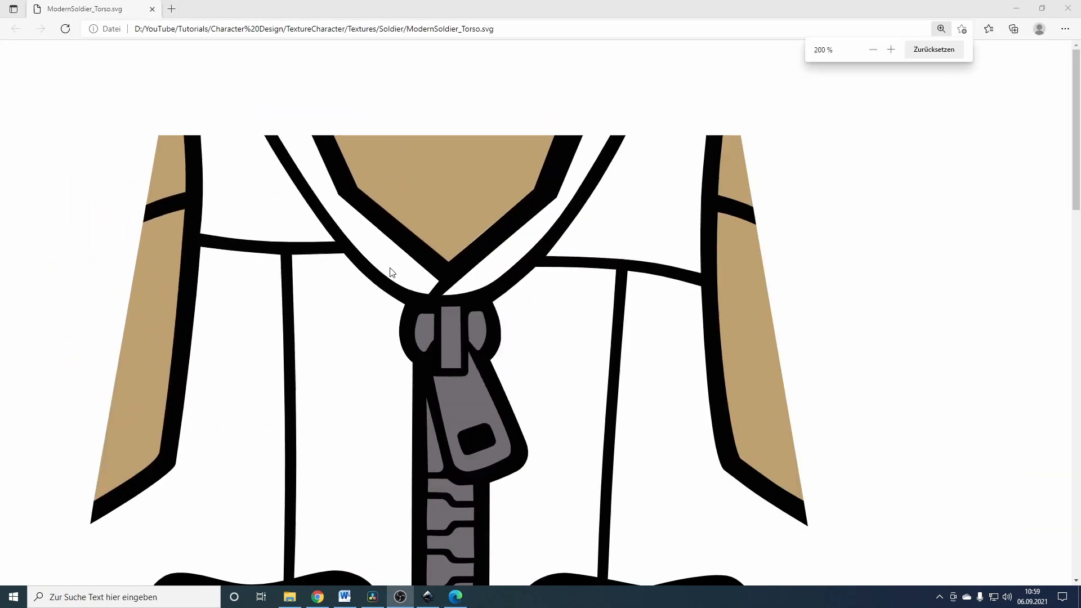
click(891, 50)
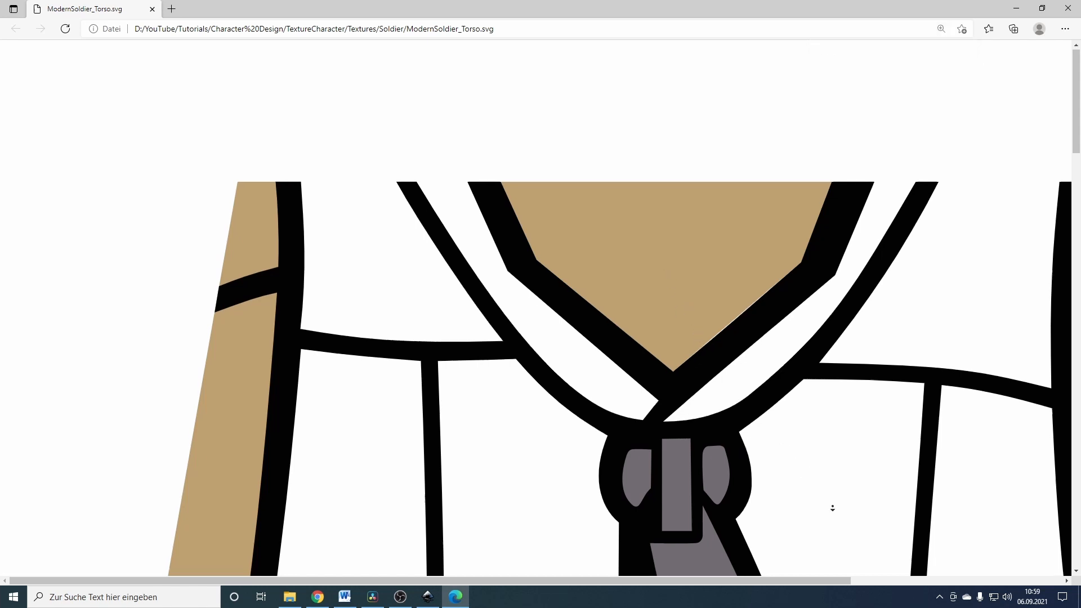
scroll(down, 3)
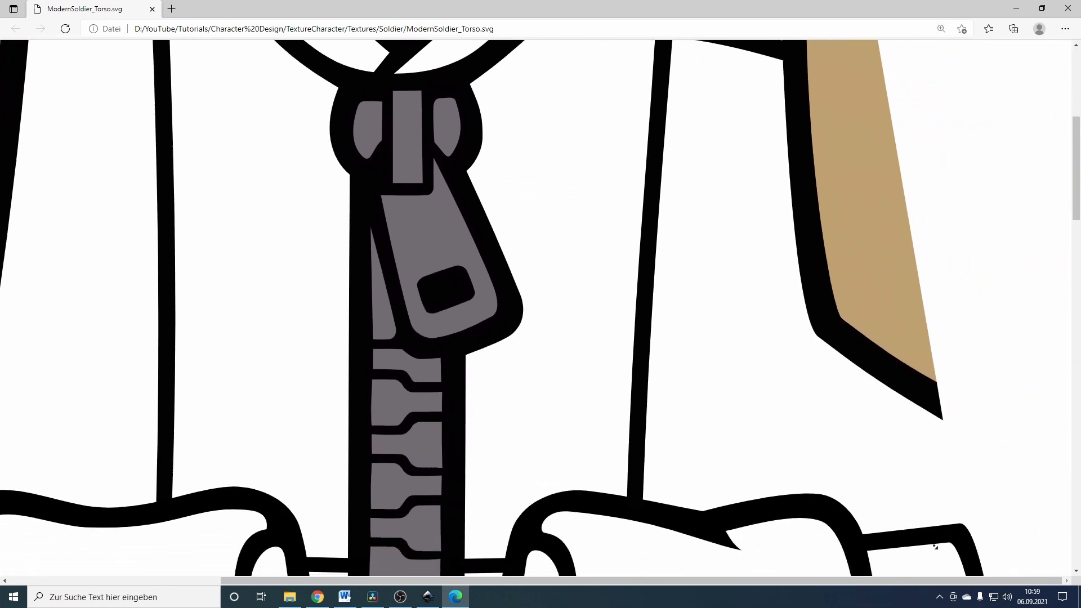
click(427, 596)
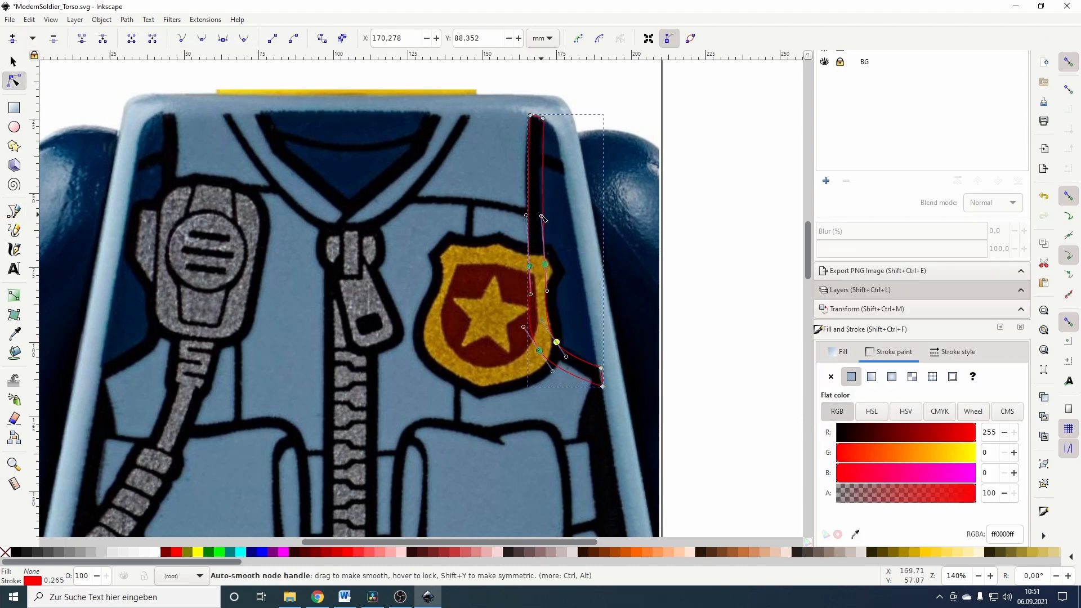
- Reshape the vest strap outline curve over the reference image
drag(556, 342, 540, 345)
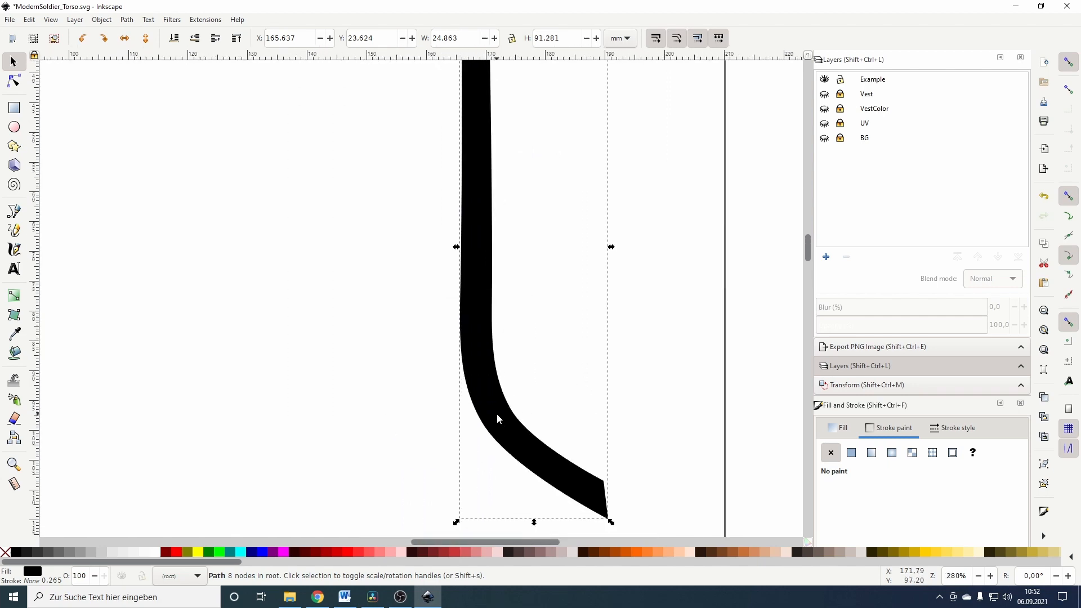
click(875, 347)
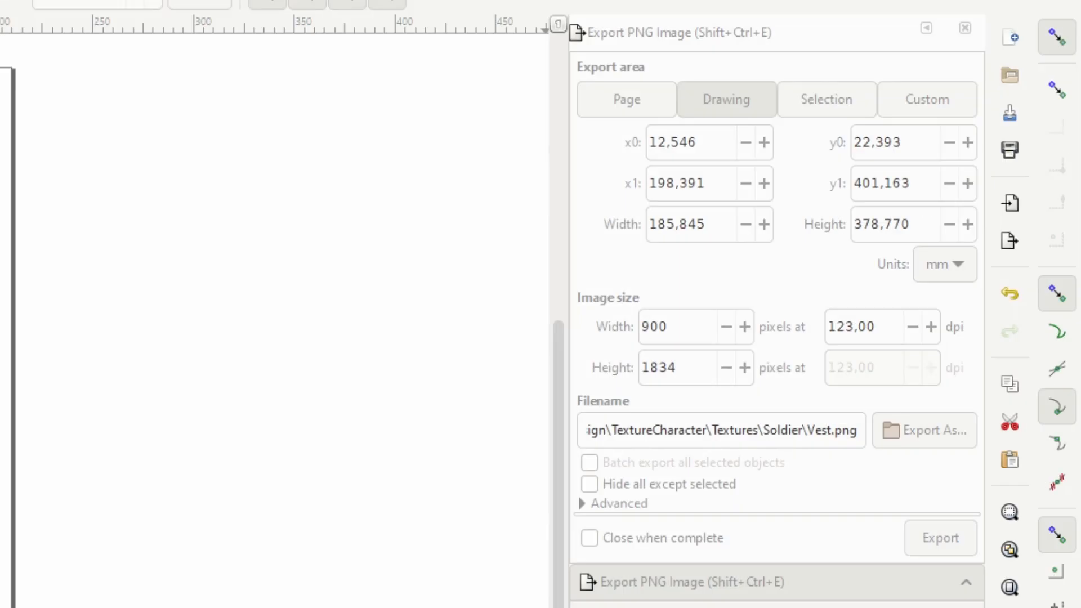
- Set the Vest.png export area to the whole page at 1024×2048 pixels
click(626, 99)
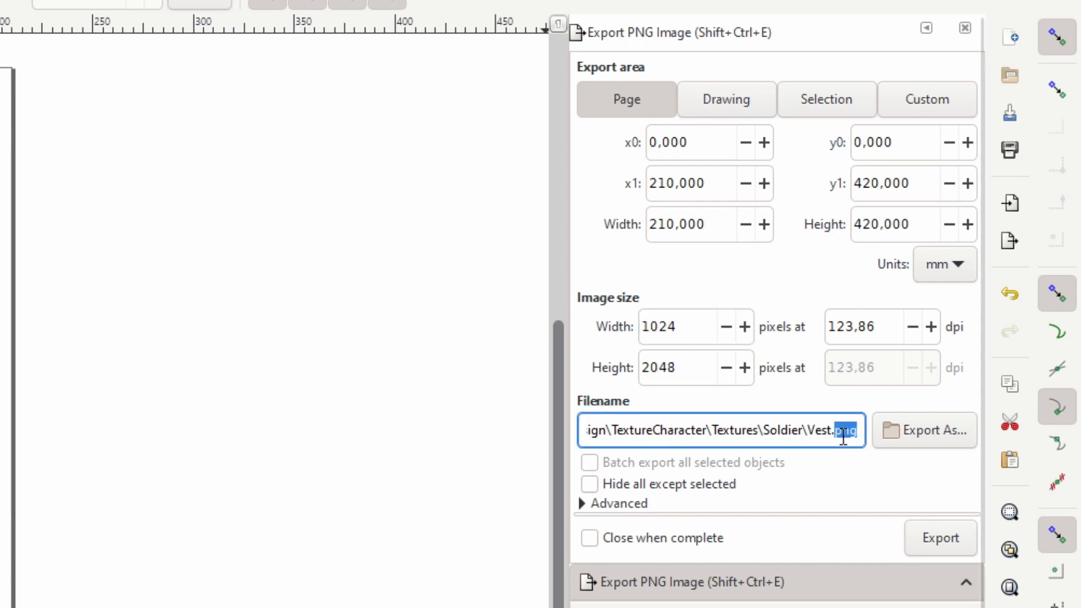
click(940, 539)
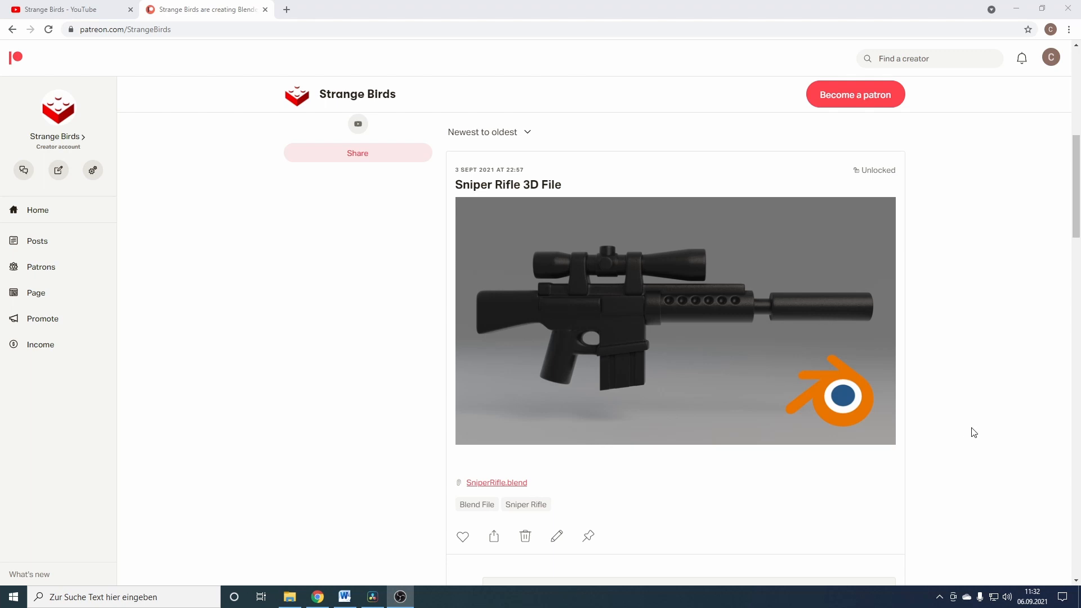
- Scroll through Strange Birds' Patreon posts, then return to MasterMinifig.blend in Blender
scroll(down, 3)
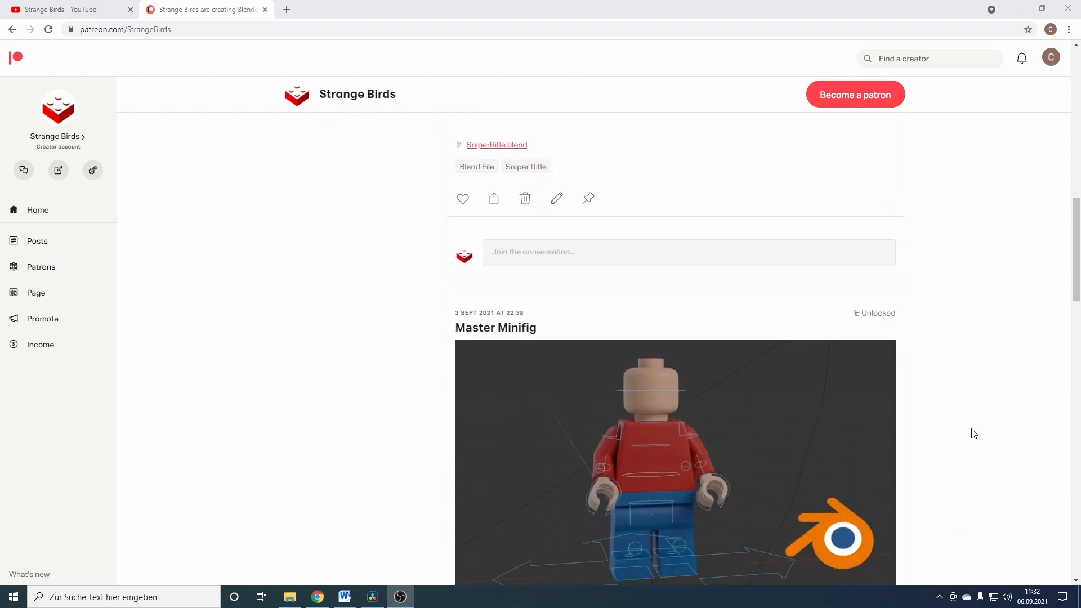
scroll(down, 3)
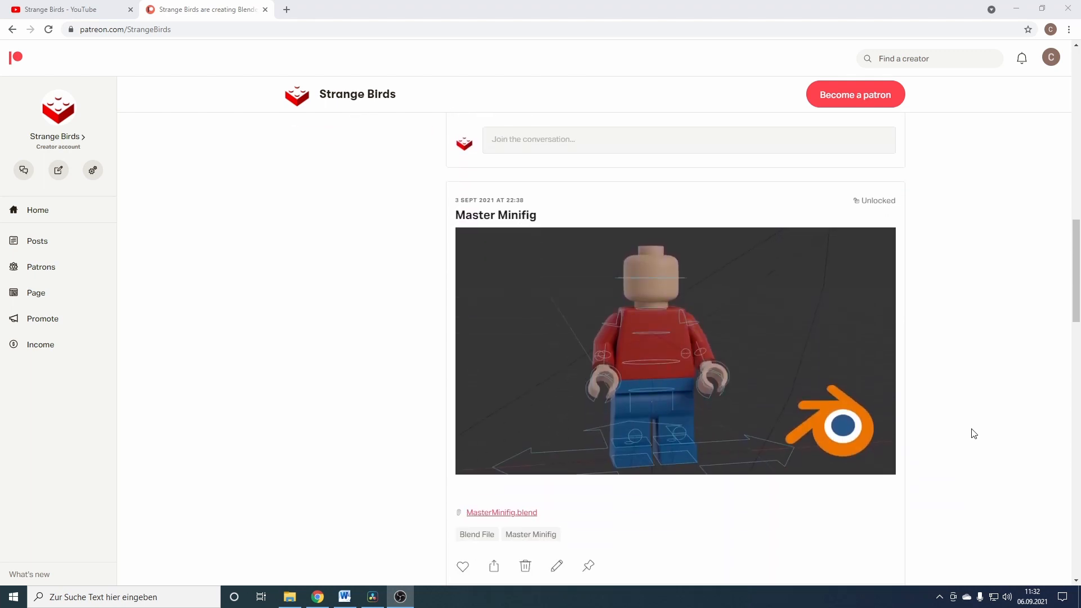
scroll(down, 3)
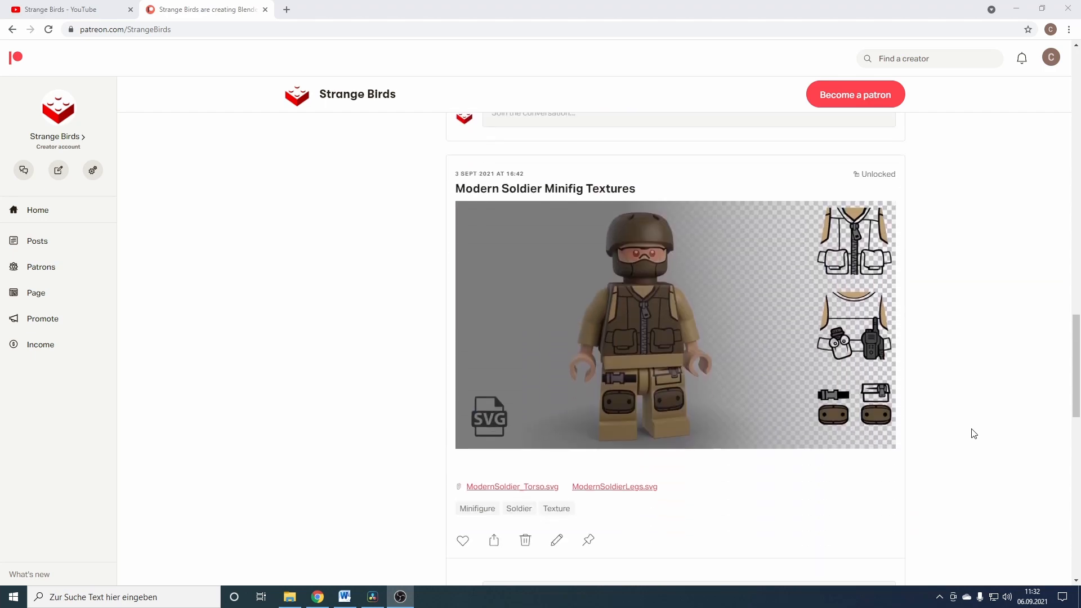
scroll(down, 3)
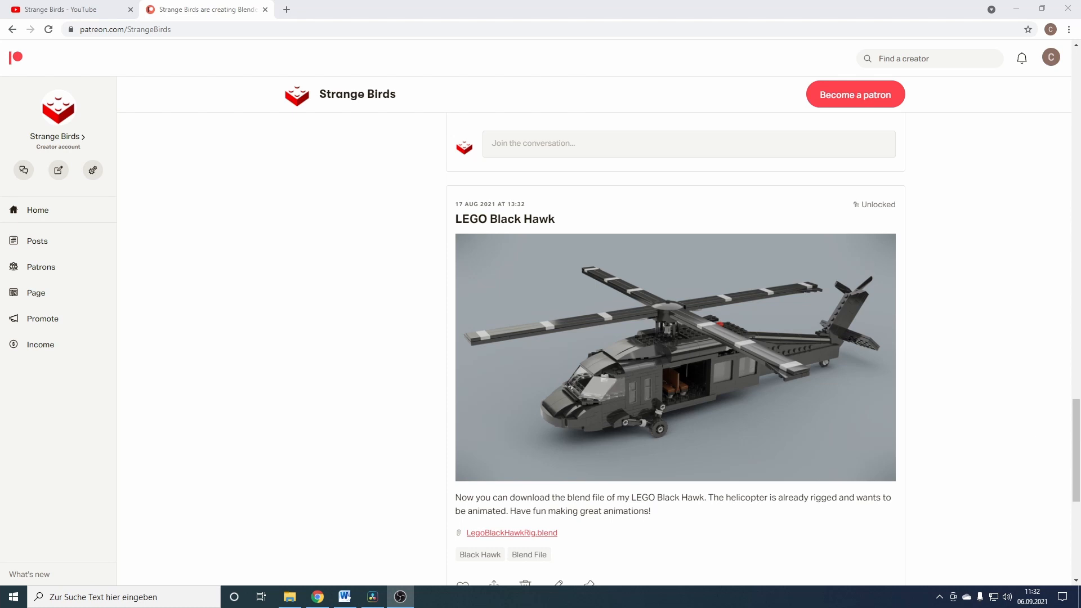
click(401, 597)
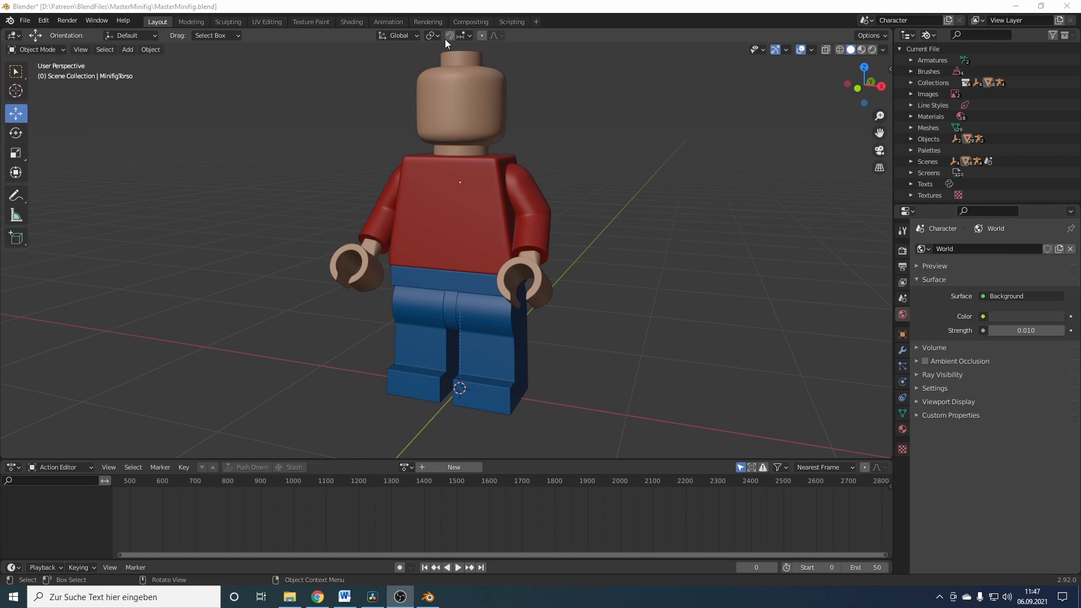
- Load SoldierTorso.png from the Presentation folder into the torso's Image Texture node
click(351, 22)
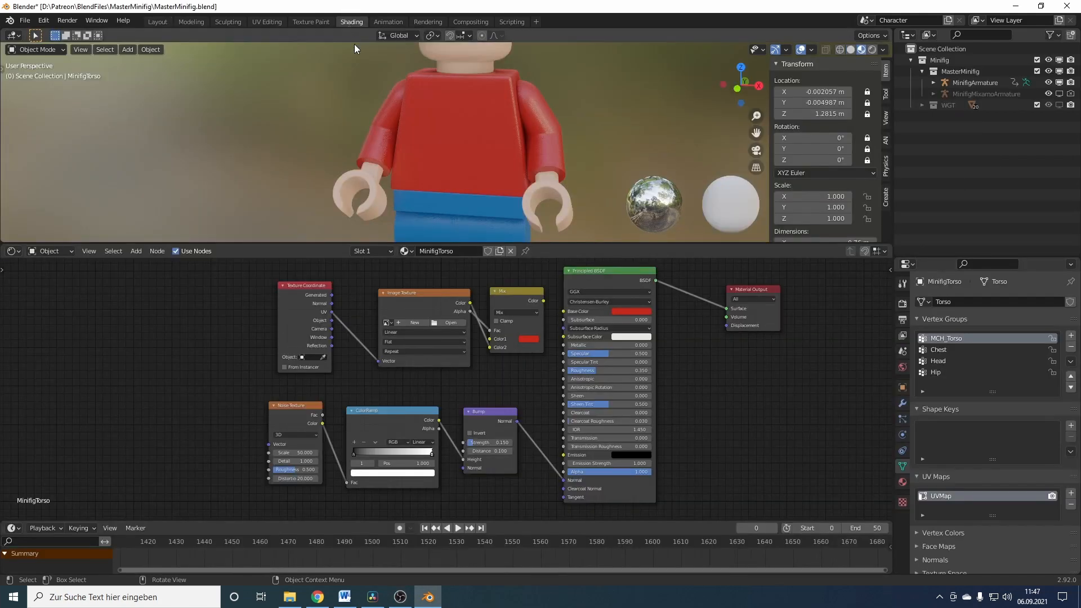
click(469, 140)
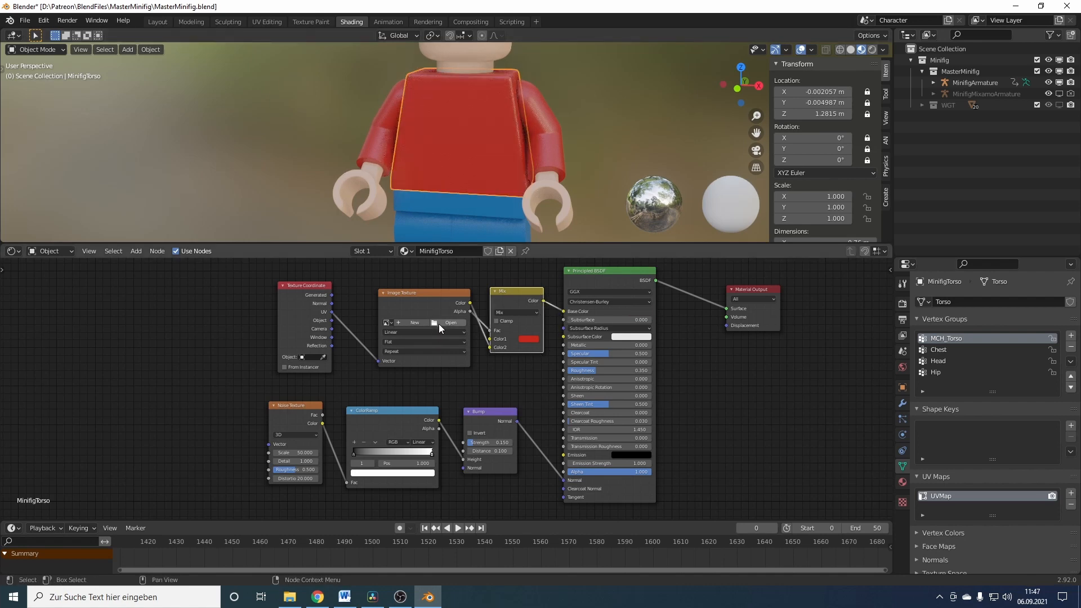
click(451, 322)
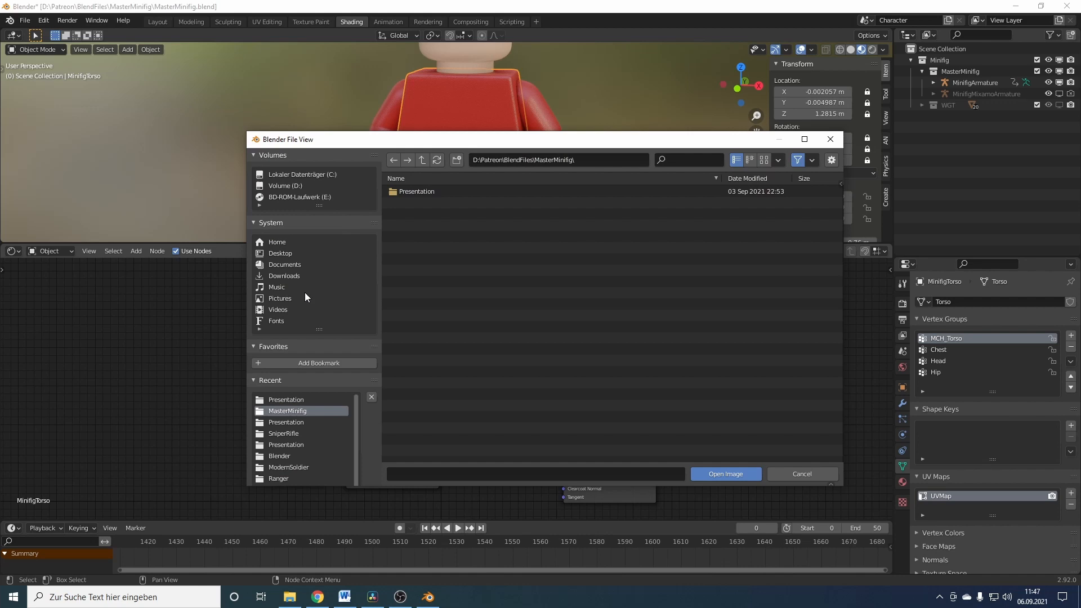
double_click(286, 399)
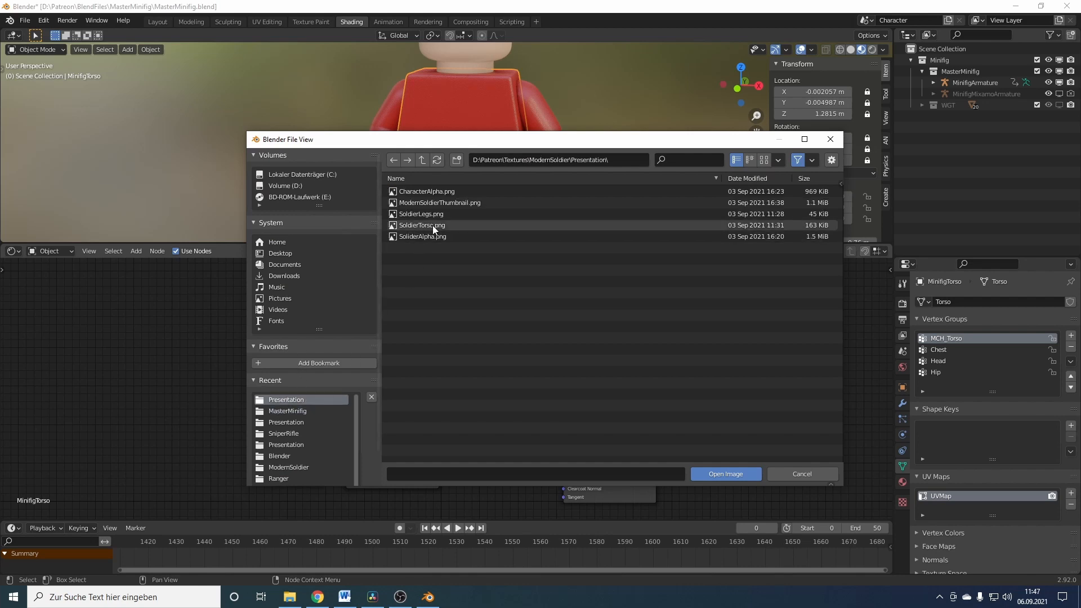
click(266, 21)
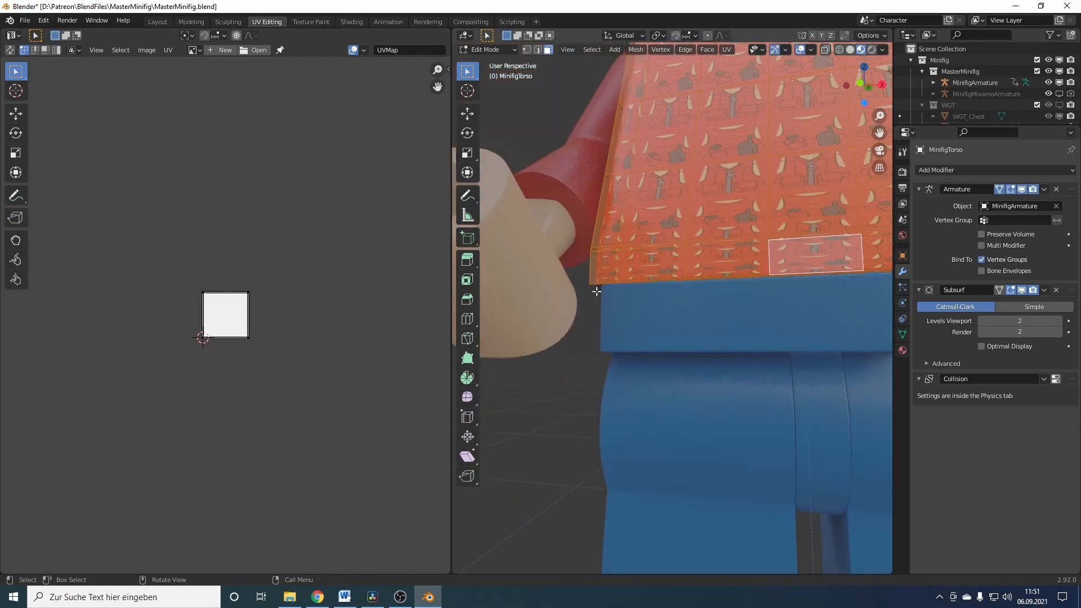
- Project the torso's front faces from view onto SoldierTorso.png and scale them over the vest
click(192, 50)
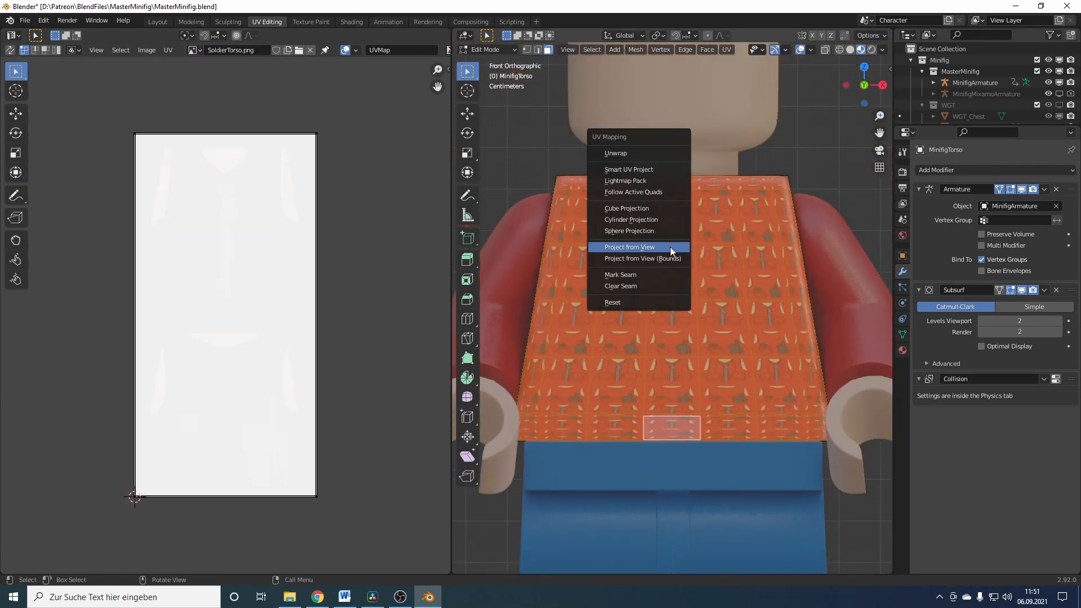
click(630, 247)
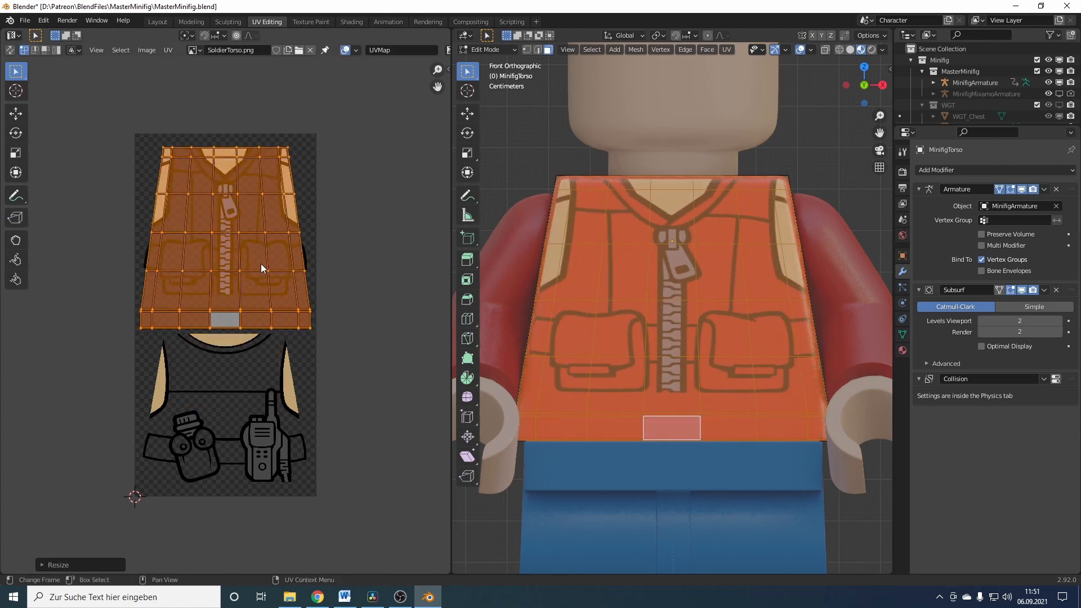
click(236, 151)
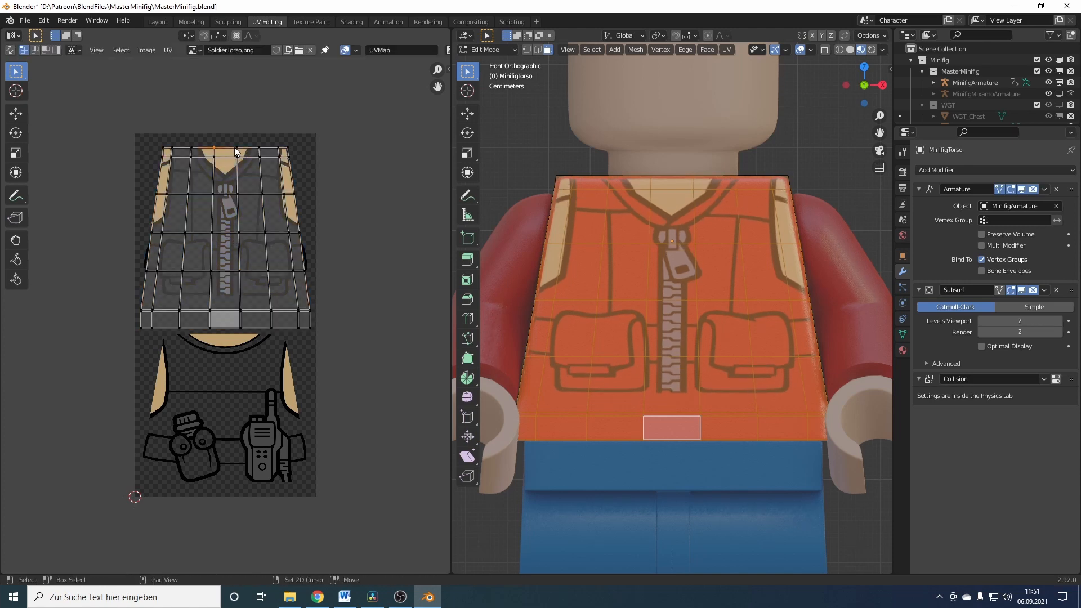
click(187, 35)
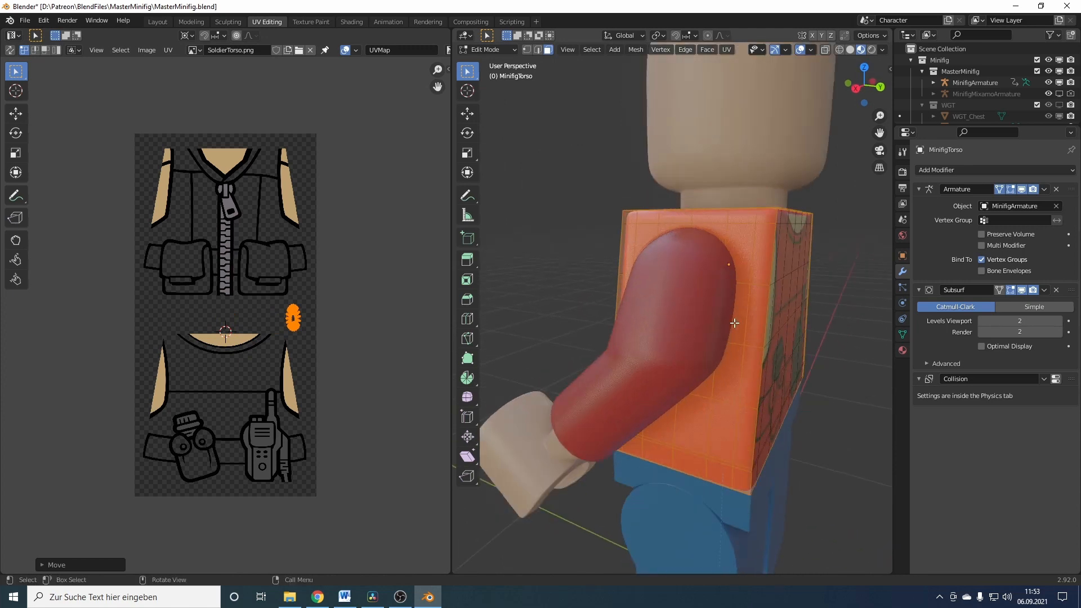
- Shift the torso's Mix Color1 to orange-brown, then play FaceAnimation.blend's face animation
click(351, 21)
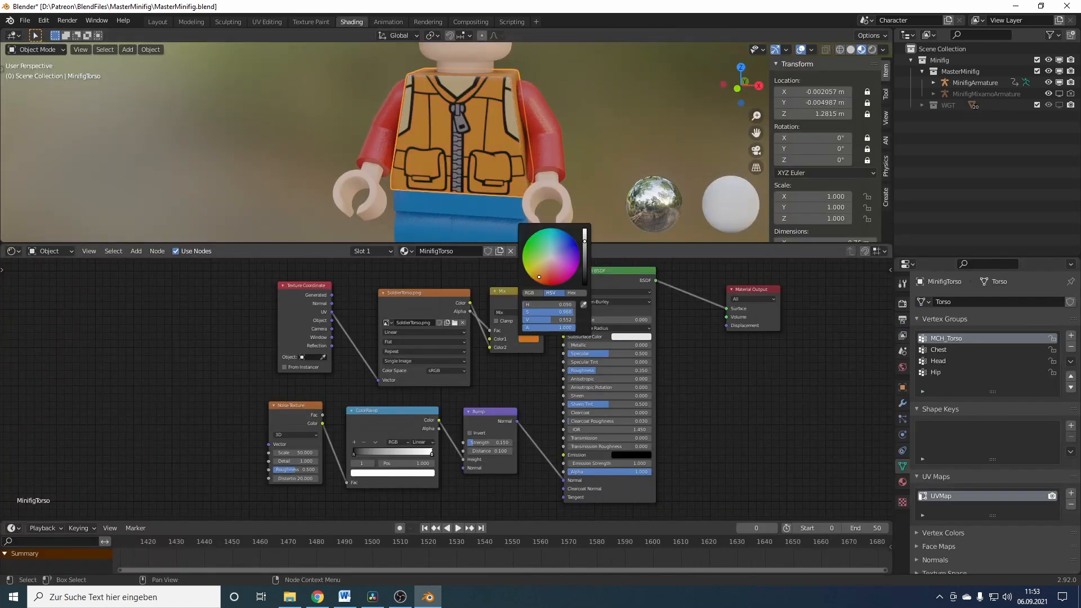
drag(538, 276, 544, 271)
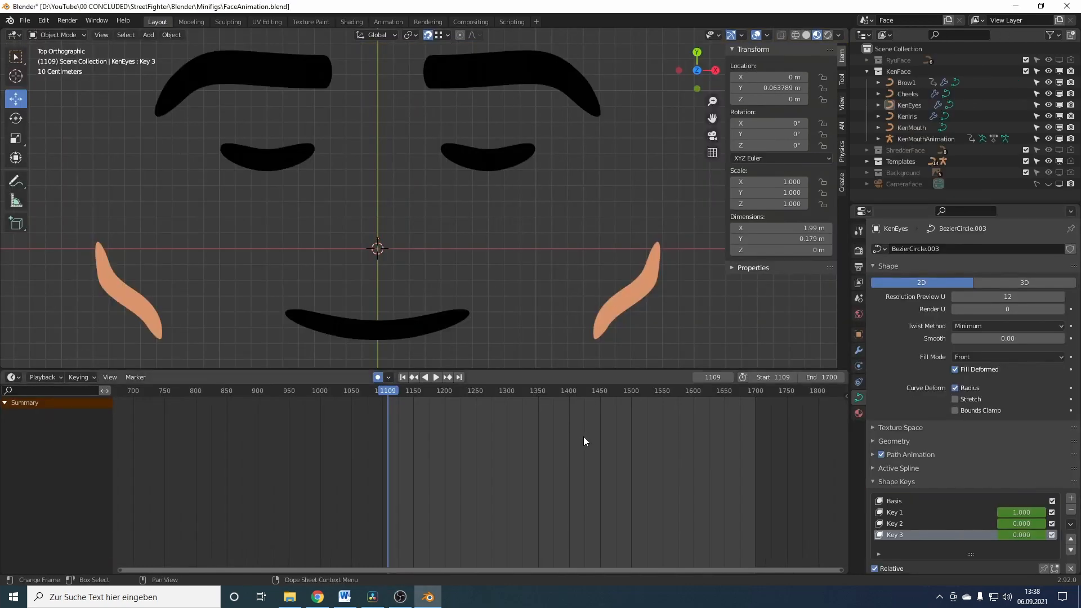
click(436, 376)
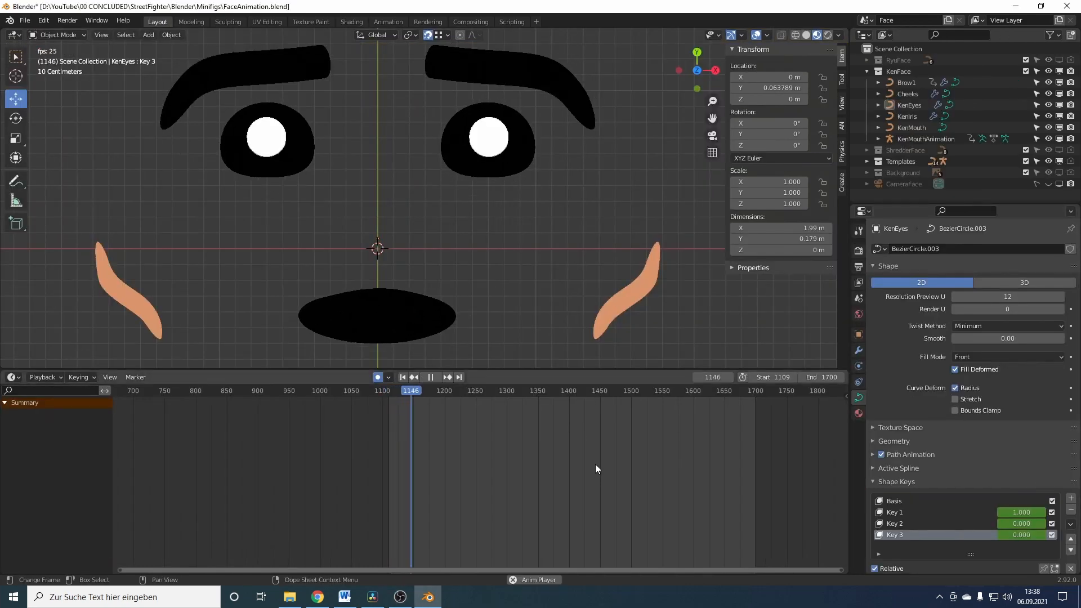
click(430, 377)
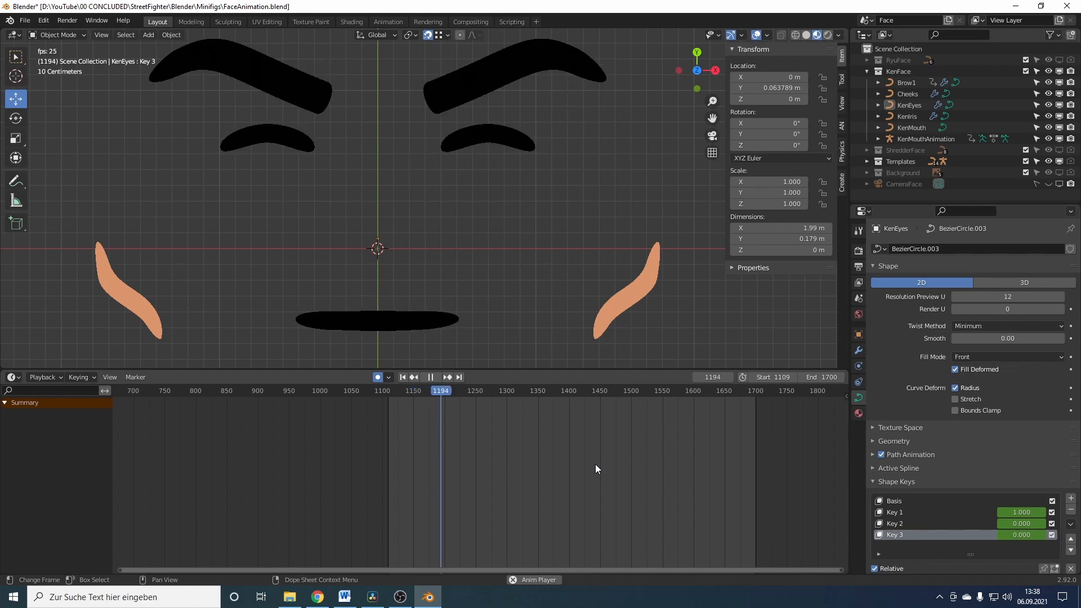